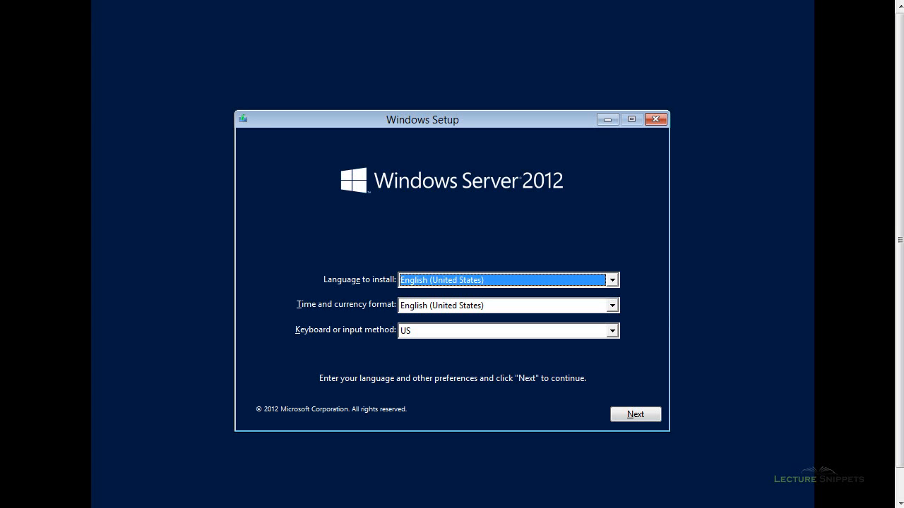
mouse_move(616, 422)
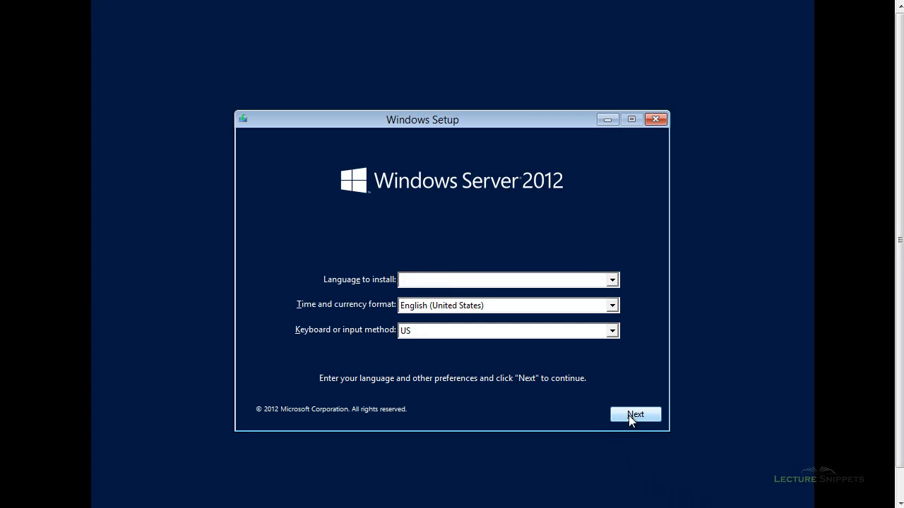
- Keep English (United States) language and US keyboard and continue to the Install now screen
click(636, 414)
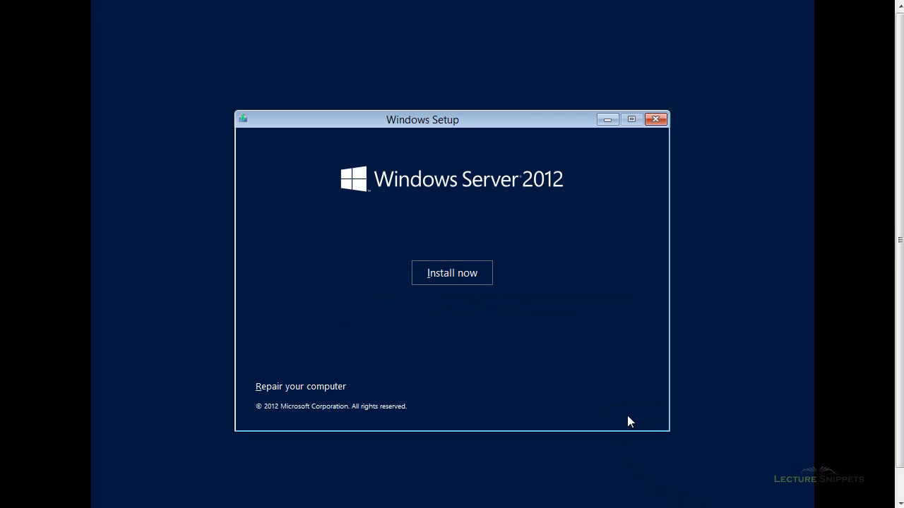
mouse_move(465, 284)
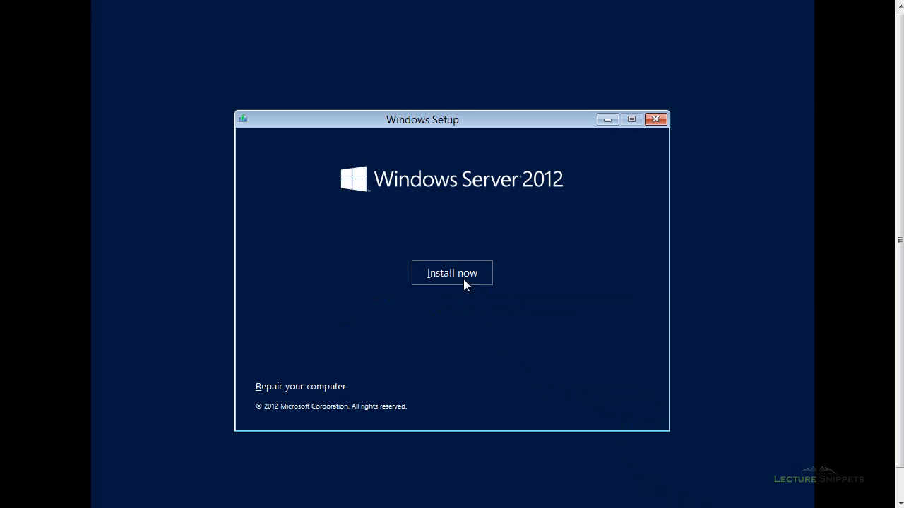
mouse_move(299, 387)
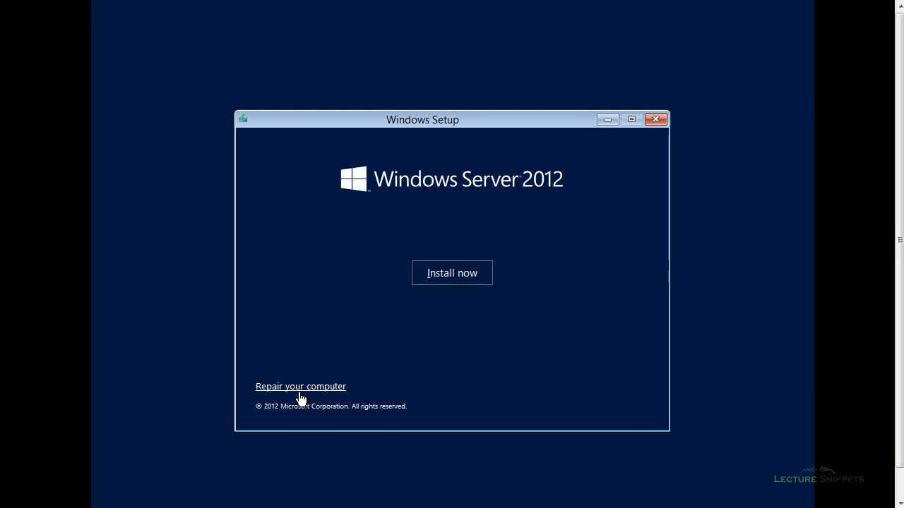
mouse_move(452, 274)
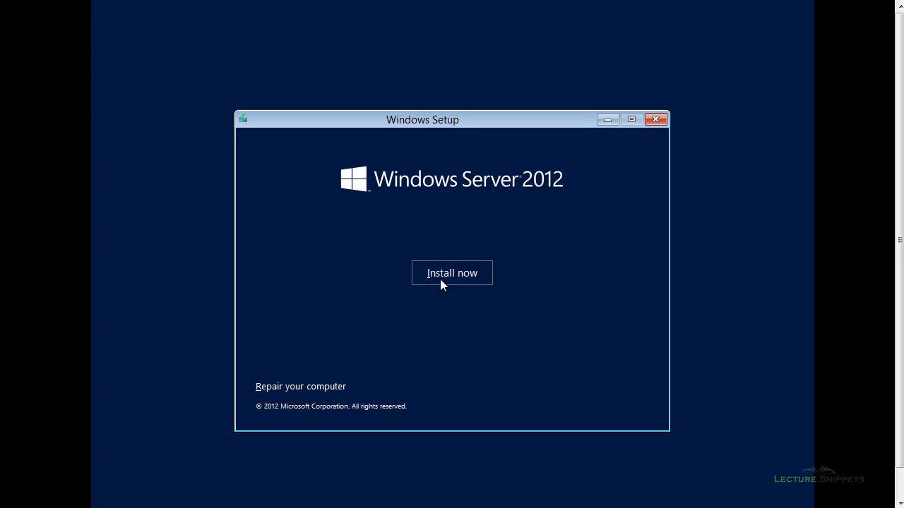
- Start installation with Install now to list the Standard and Datacenter editions
click(452, 274)
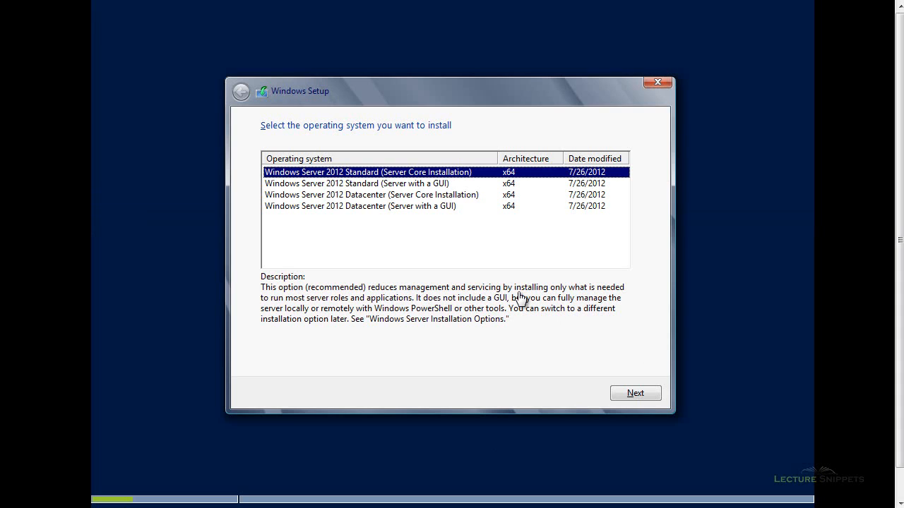
mouse_move(430, 225)
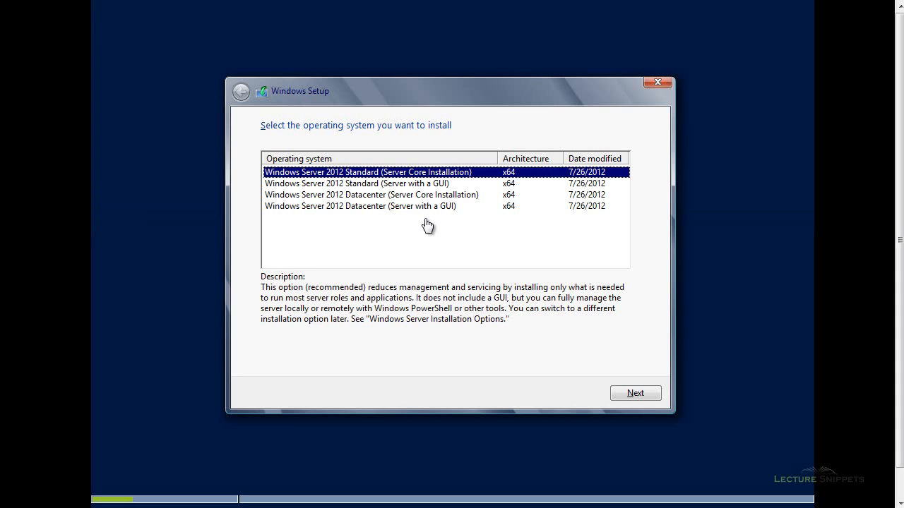
mouse_move(366, 214)
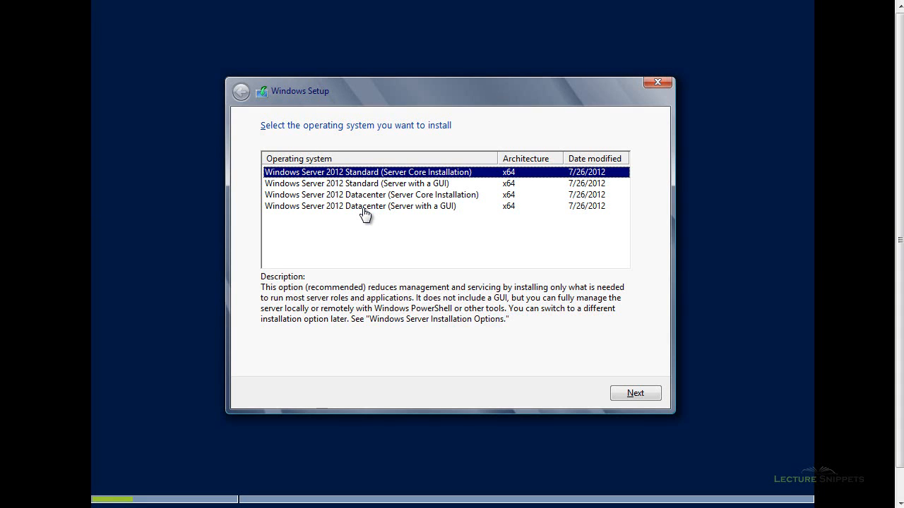
mouse_move(367, 192)
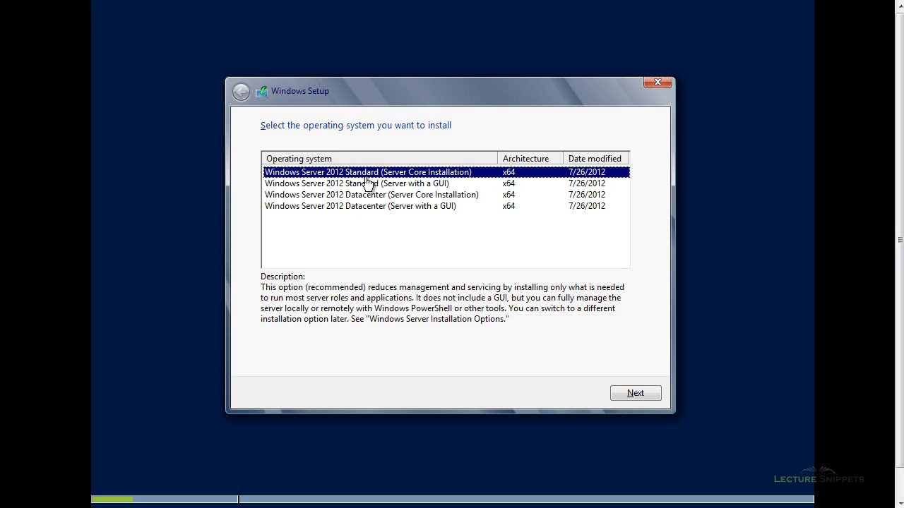
mouse_move(356, 184)
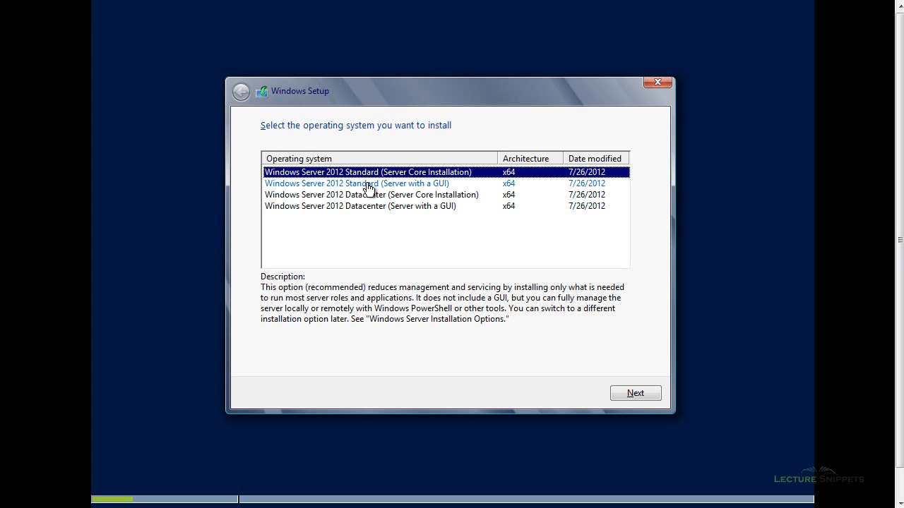
mouse_move(373, 195)
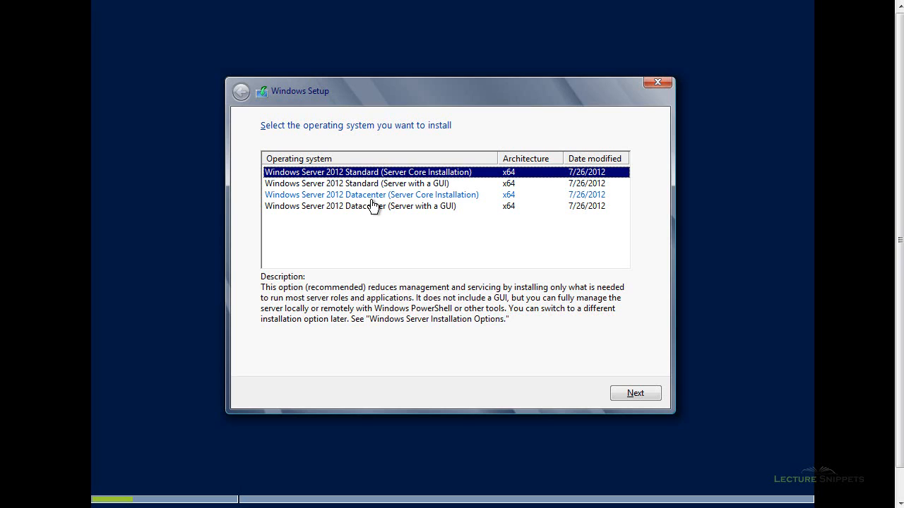
mouse_move(370, 206)
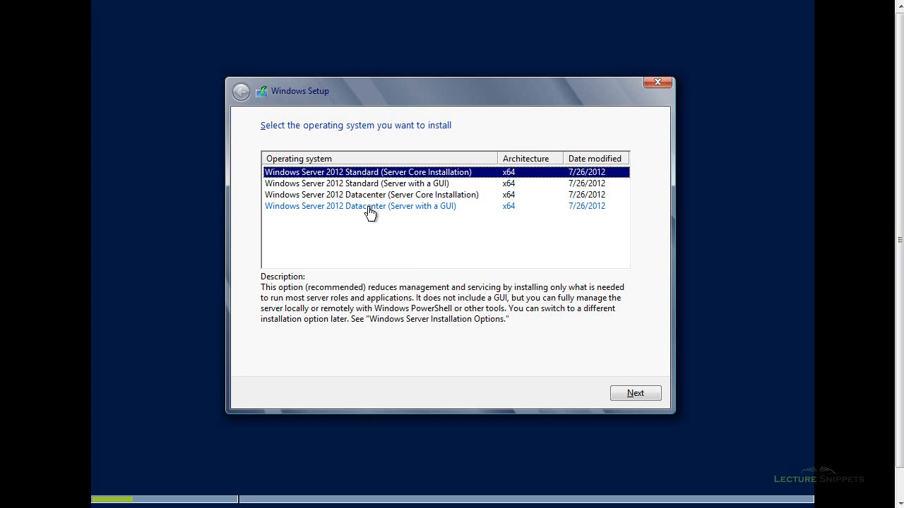
mouse_move(375, 215)
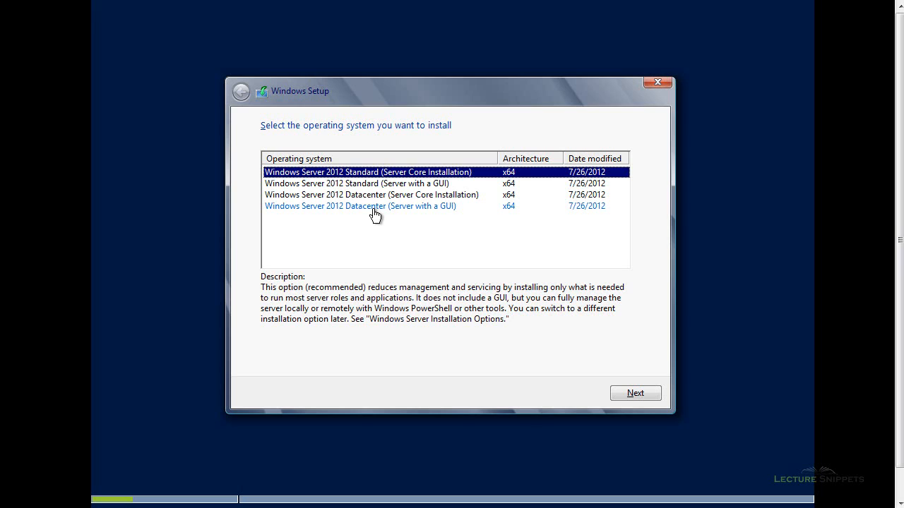
mouse_move(381, 183)
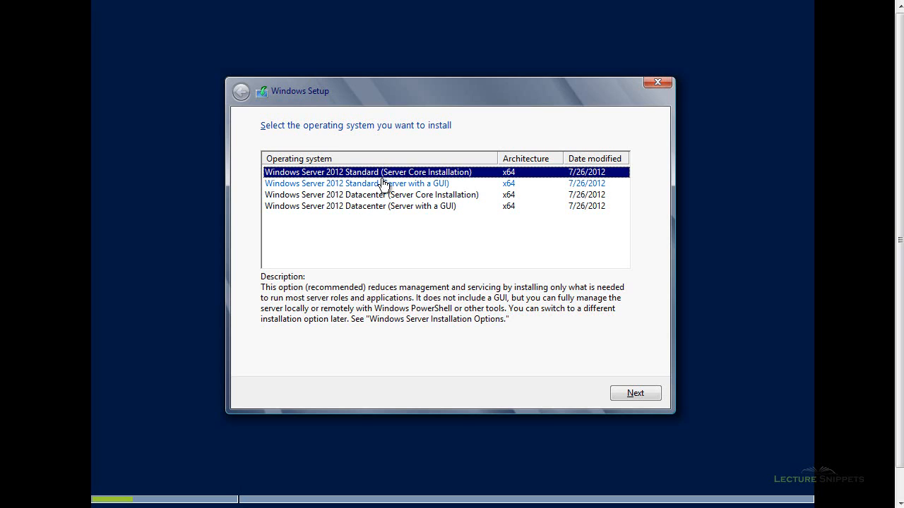
mouse_move(372, 183)
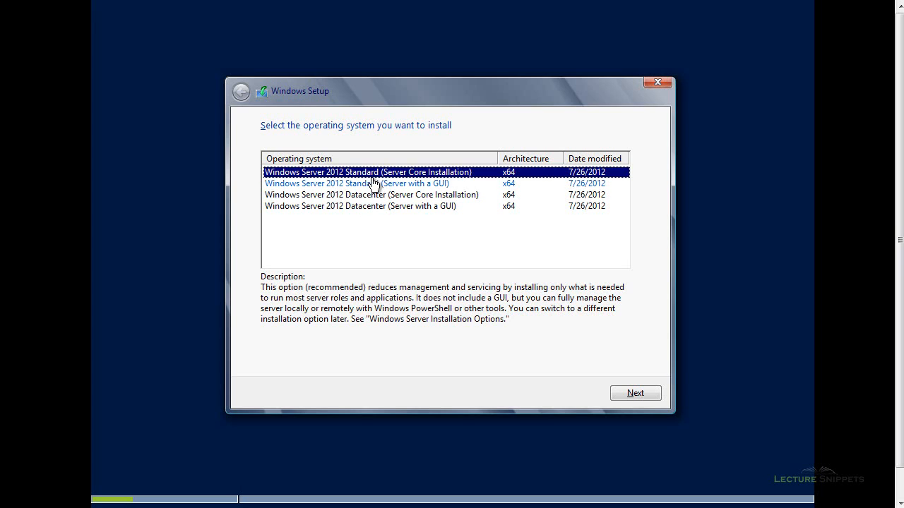
mouse_move(420, 176)
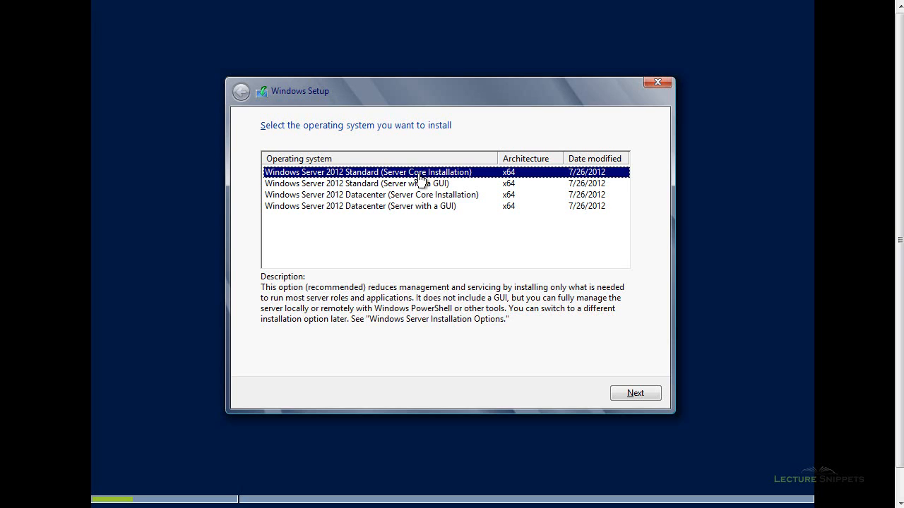
mouse_move(444, 183)
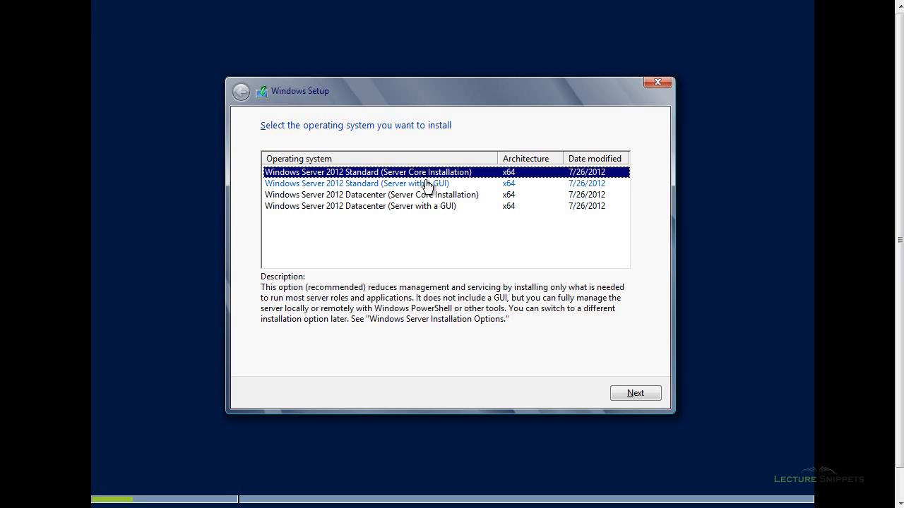
- Choose Windows Server 2012 Standard (Server with a GUI) and accept the license terms
click(360, 183)
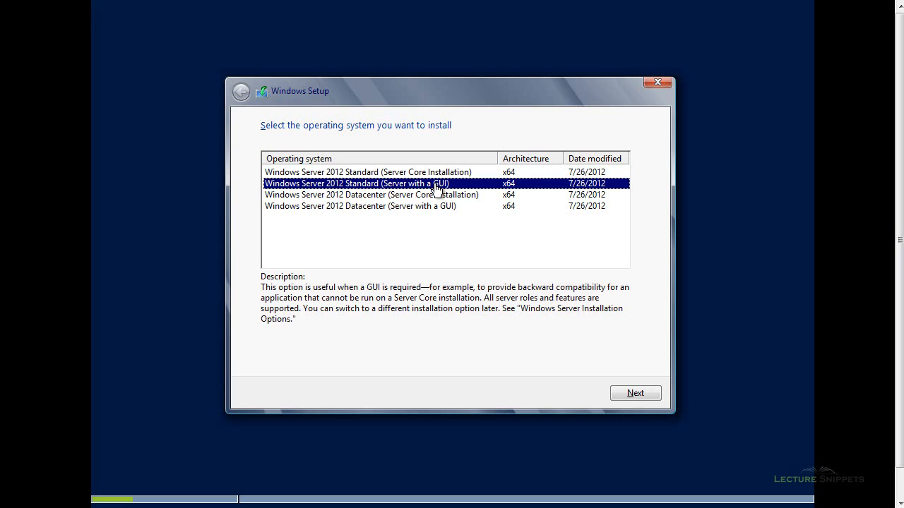
mouse_move(350, 196)
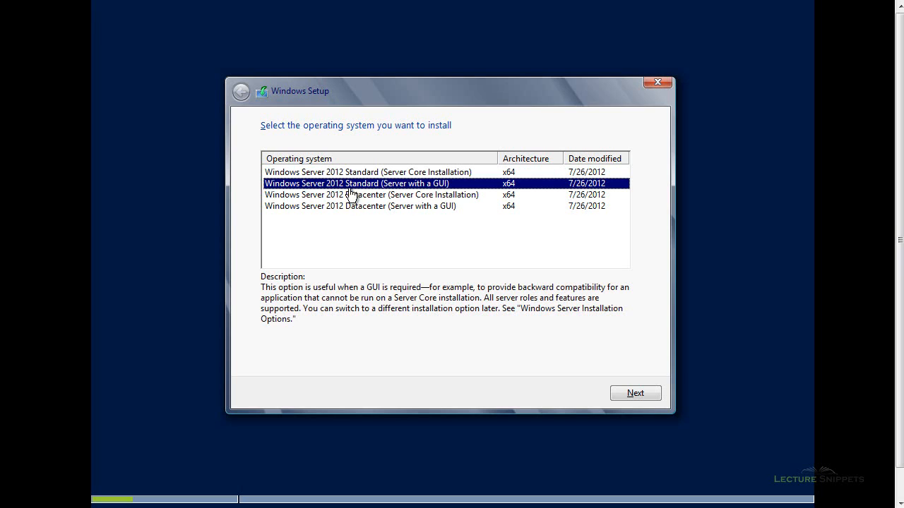
mouse_move(438, 191)
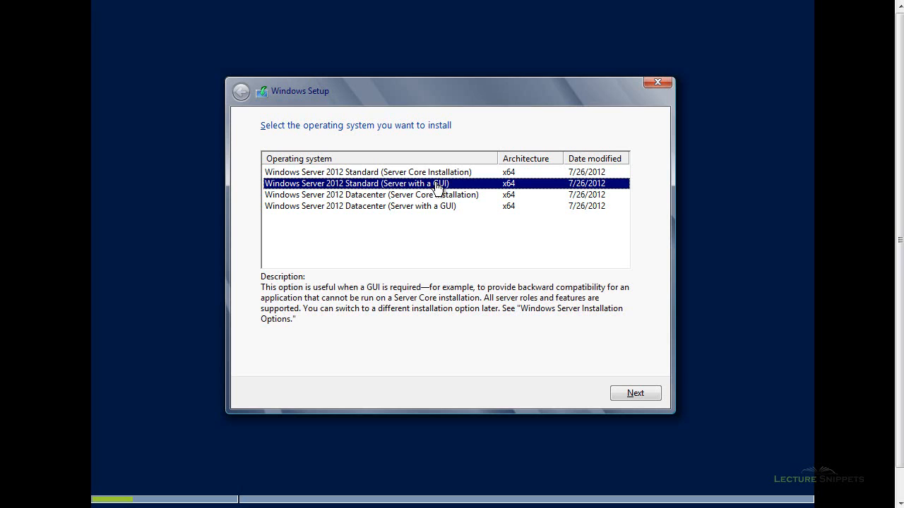
mouse_move(366, 192)
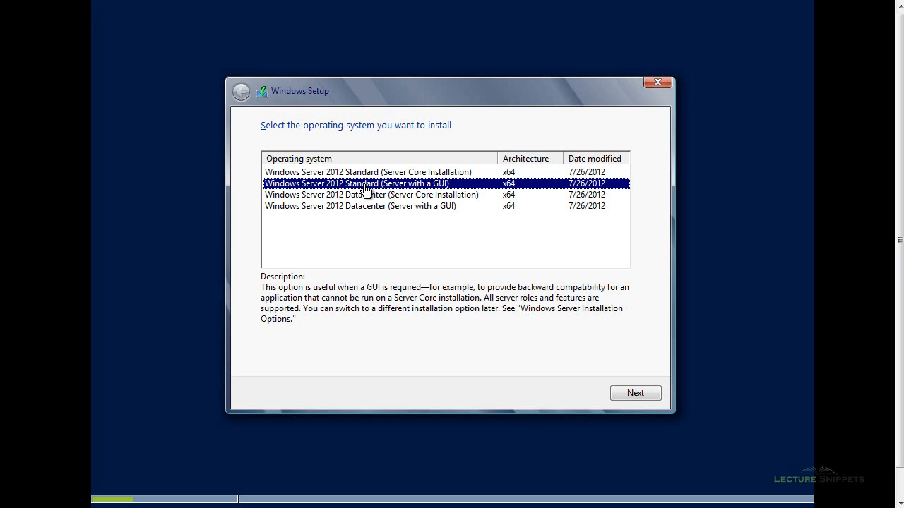
mouse_move(642, 393)
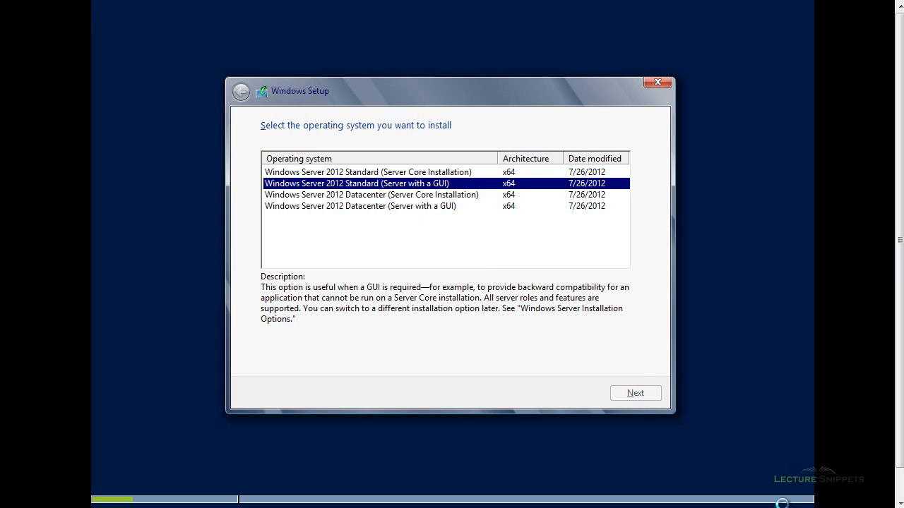
click(634, 392)
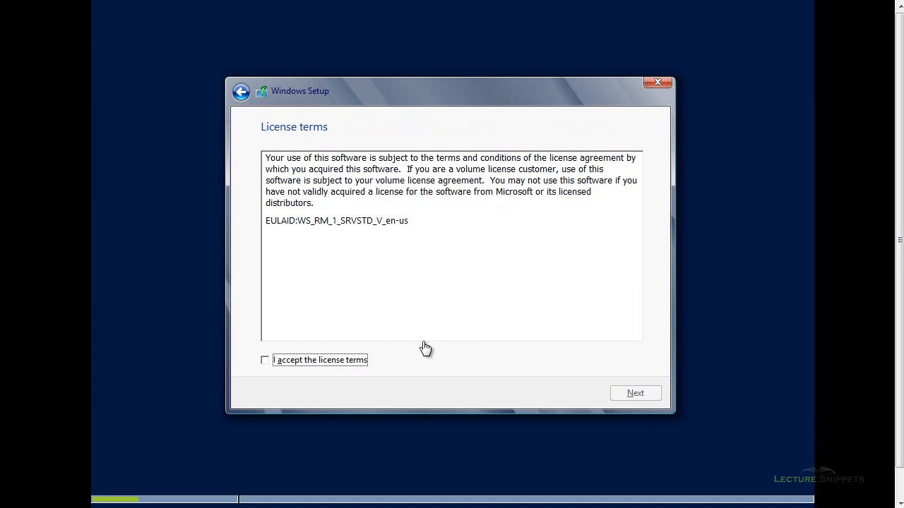
mouse_move(272, 364)
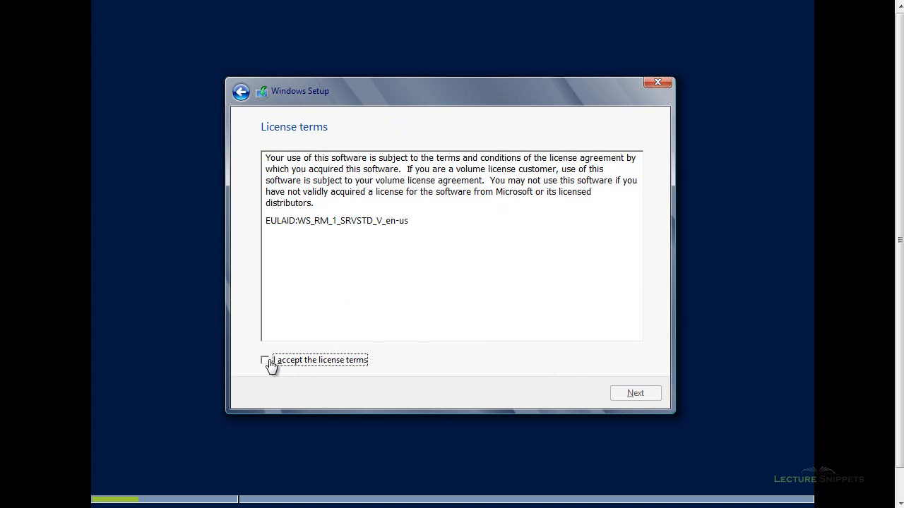
click(265, 360)
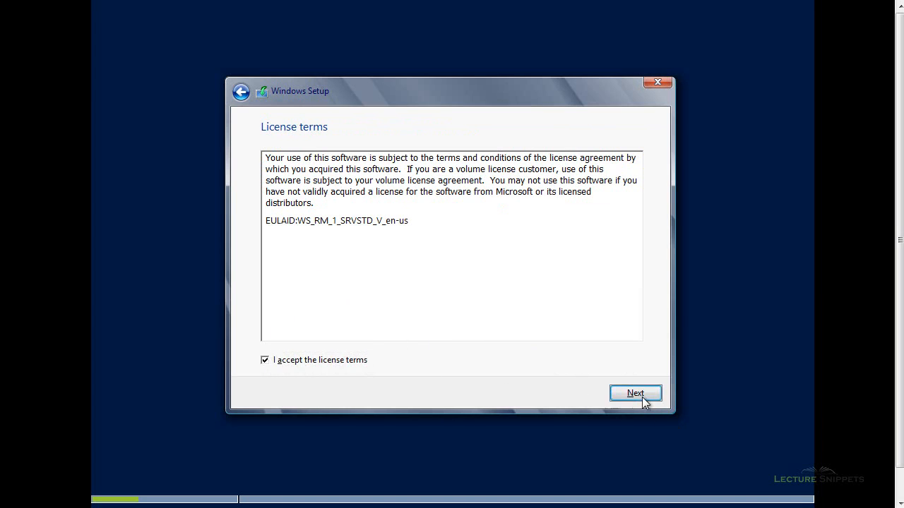
click(636, 393)
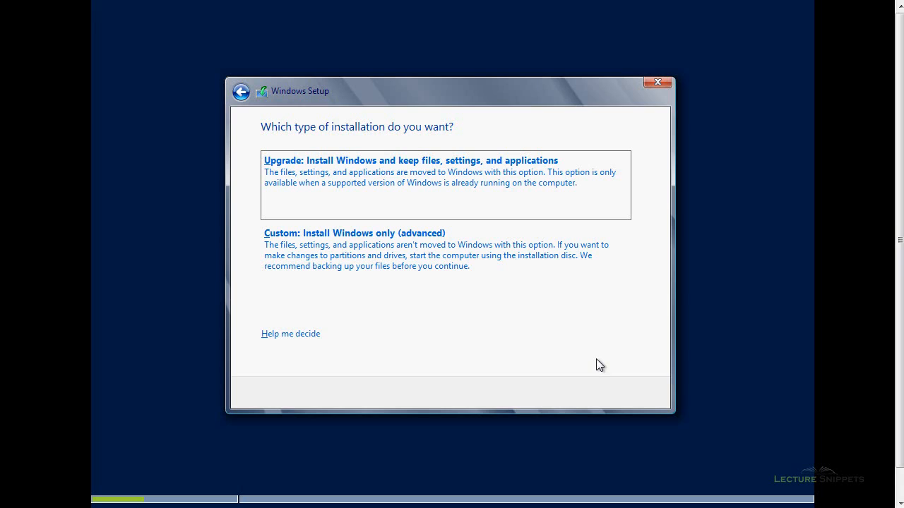
mouse_move(418, 175)
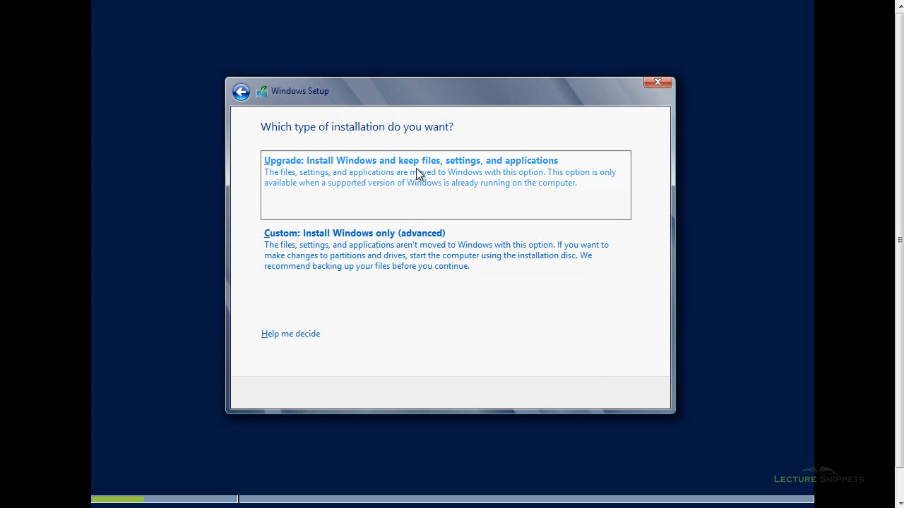
mouse_move(316, 178)
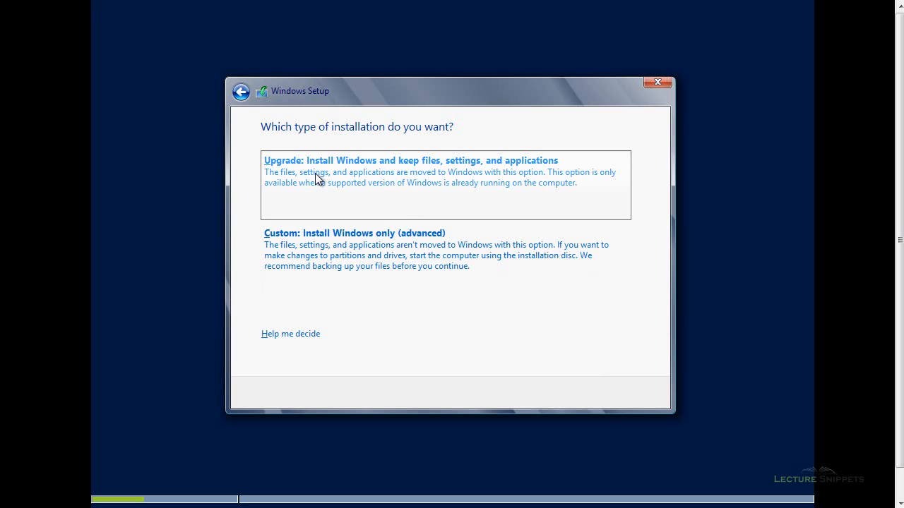
- Choose Custom: Install Windows only (advanced) and select the 59.7 GB partition on Drive 0
click(354, 233)
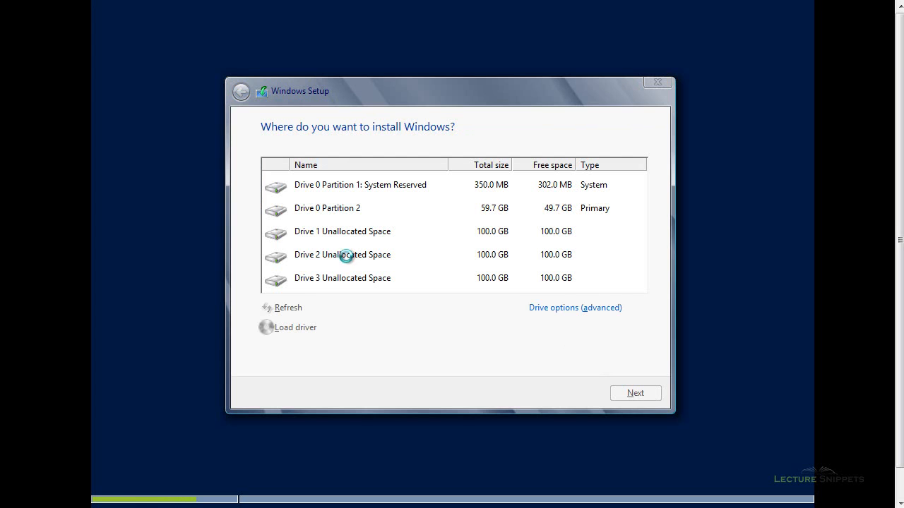
click(328, 208)
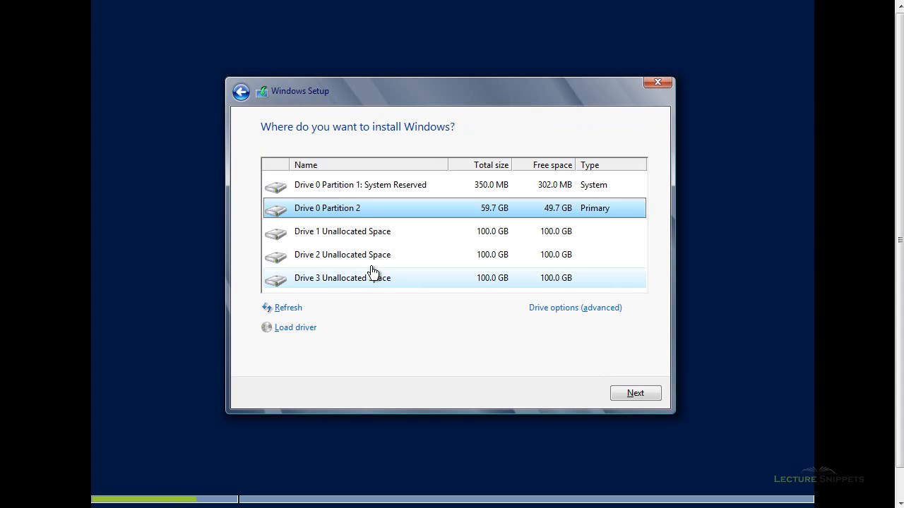
mouse_move(332, 190)
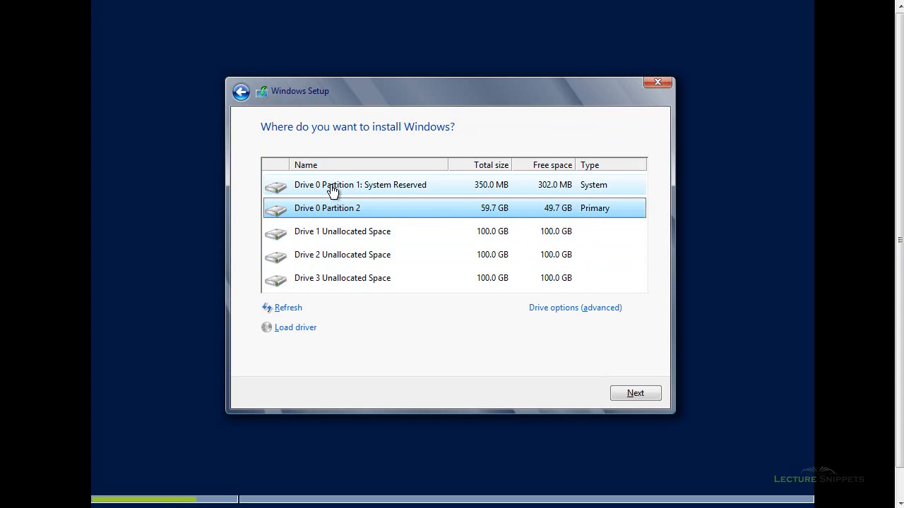
mouse_move(342, 199)
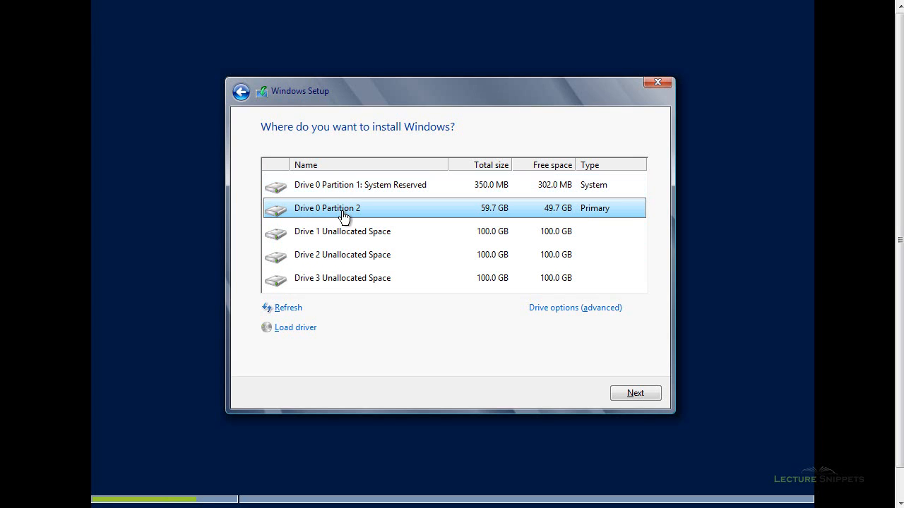
mouse_move(347, 205)
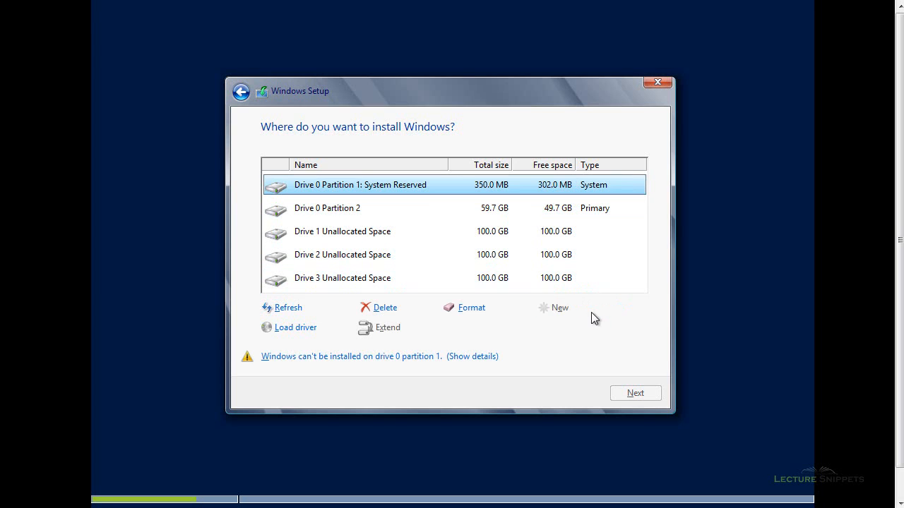
- Delete the System Reserved and 59.7 GB partitions, leaving Drive 0 as 60 GB unallocated
click(384, 308)
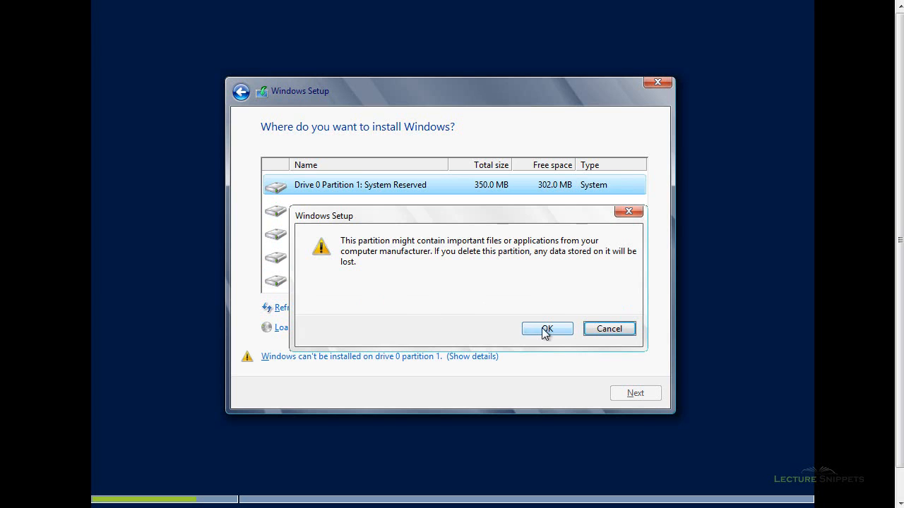
click(547, 327)
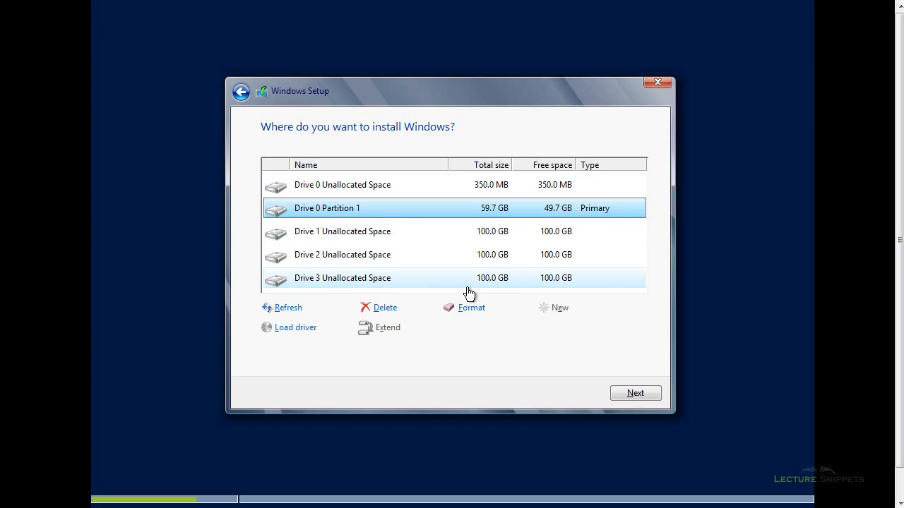
click(384, 308)
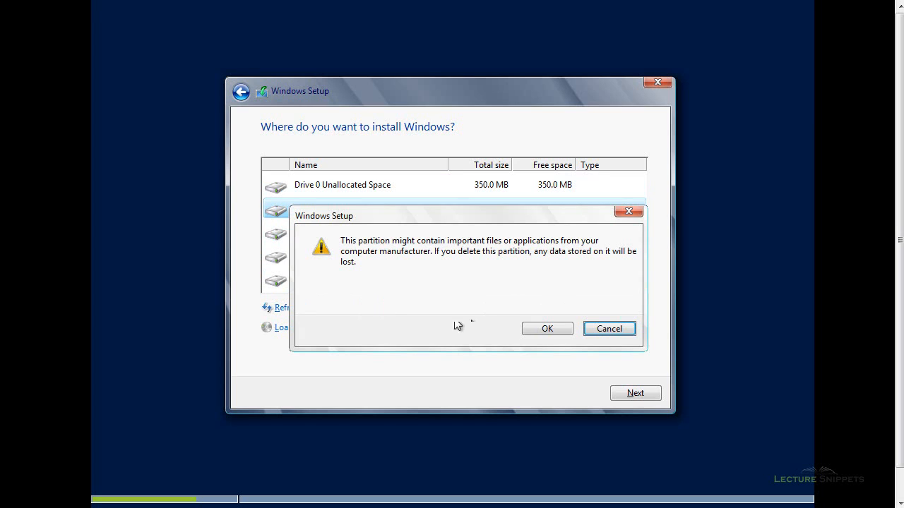
click(547, 327)
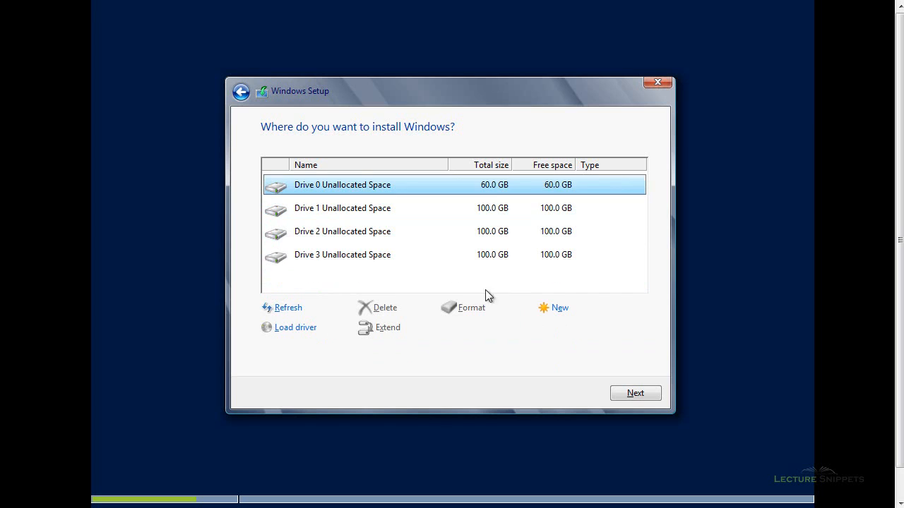
mouse_move(353, 243)
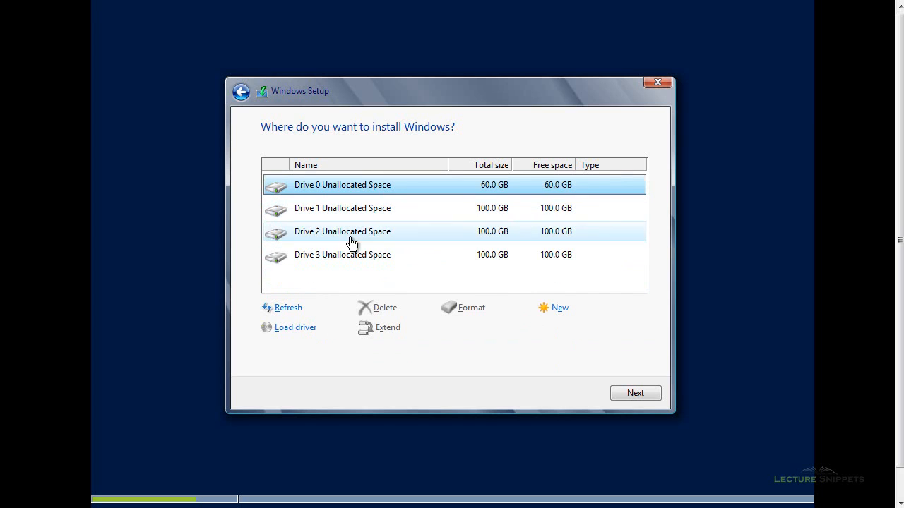
mouse_move(505, 190)
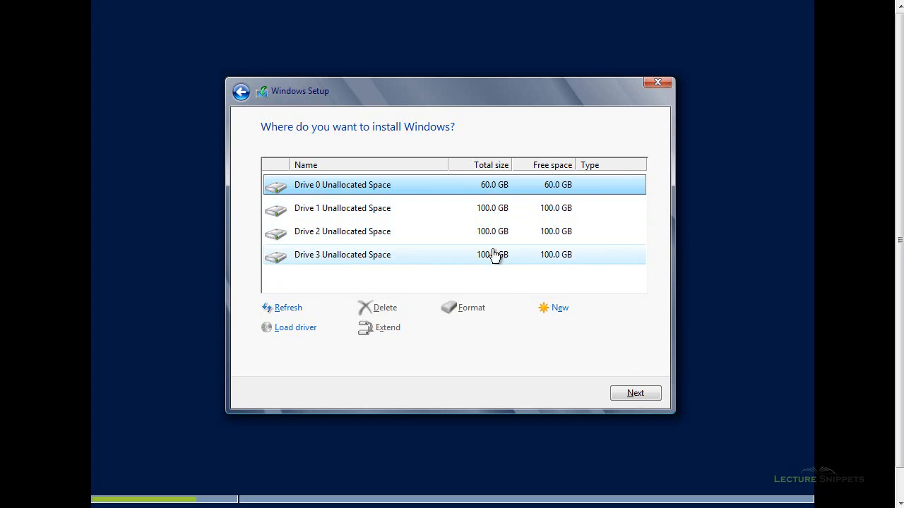
mouse_move(479, 251)
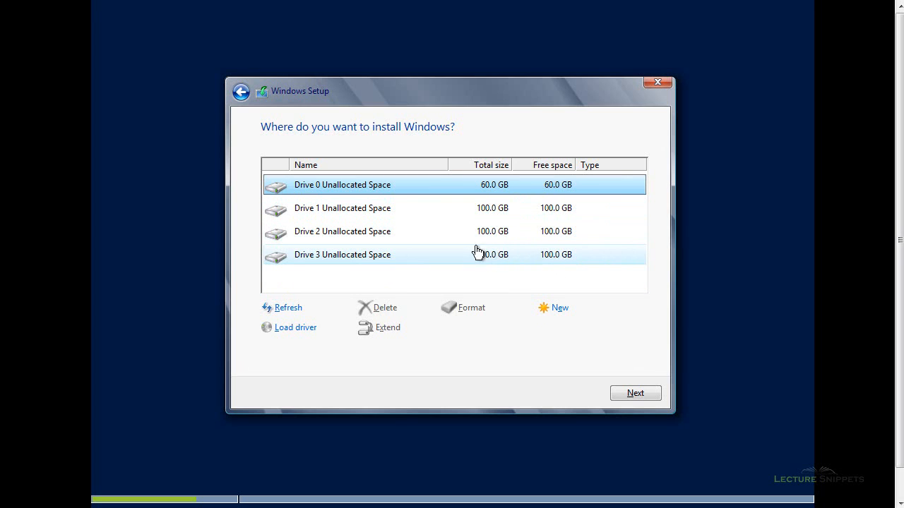
mouse_move(378, 192)
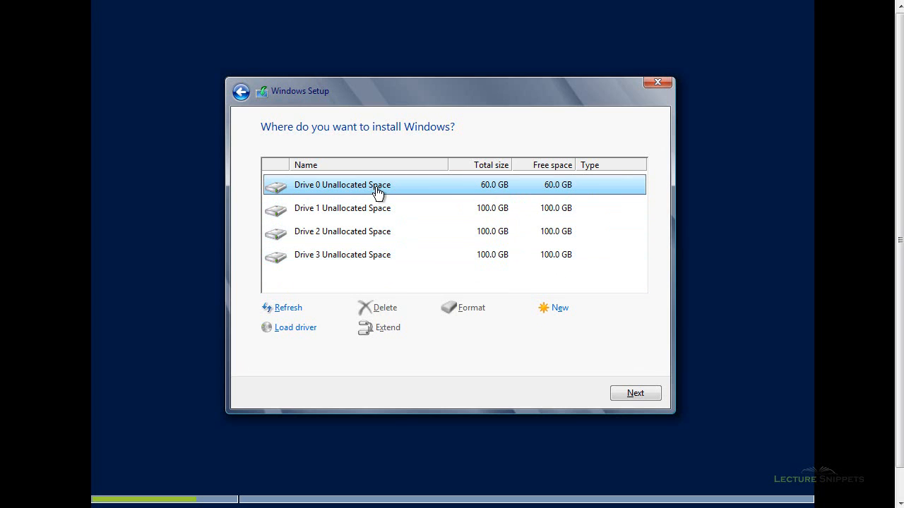
mouse_move(596, 199)
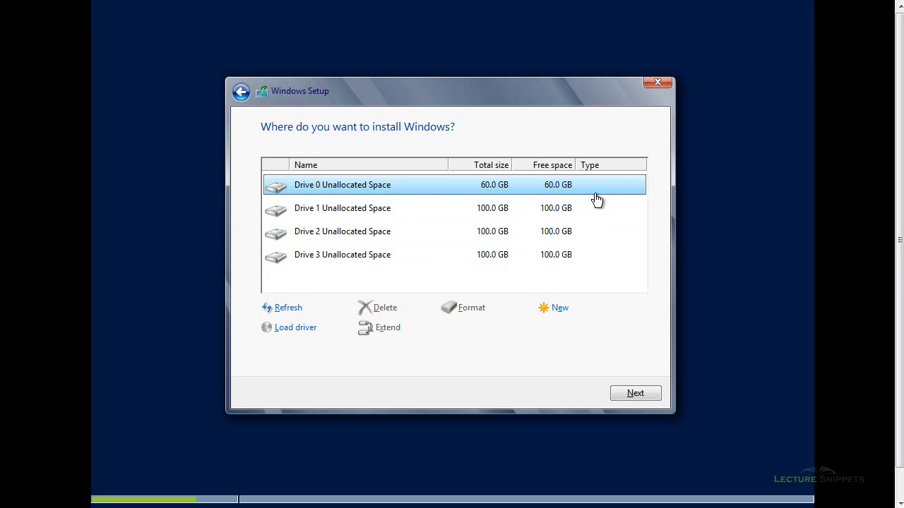
mouse_move(420, 192)
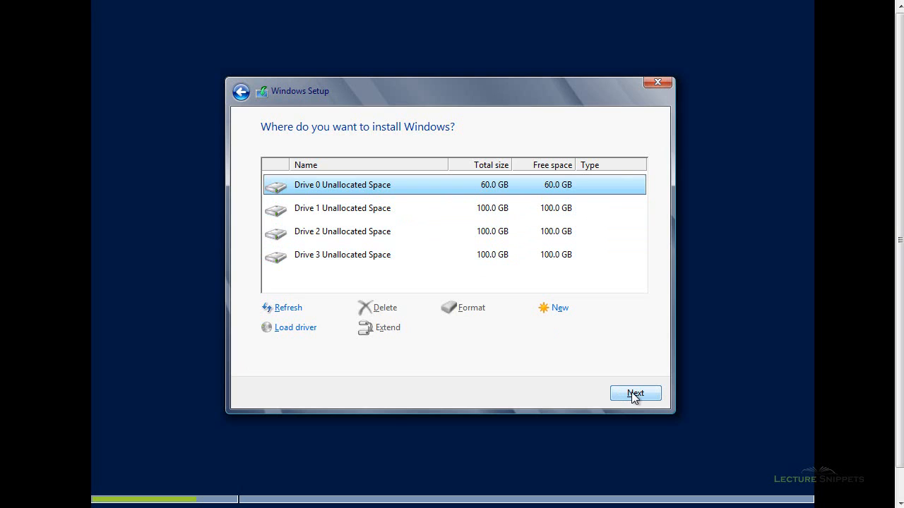
- Install Windows onto Drive 0's 60 GB unallocated space, beginning file copying
click(635, 393)
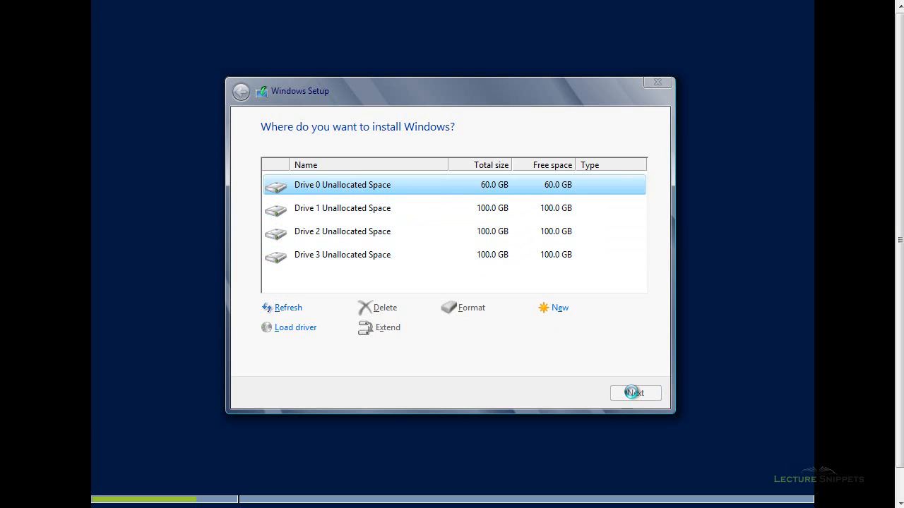
click(635, 393)
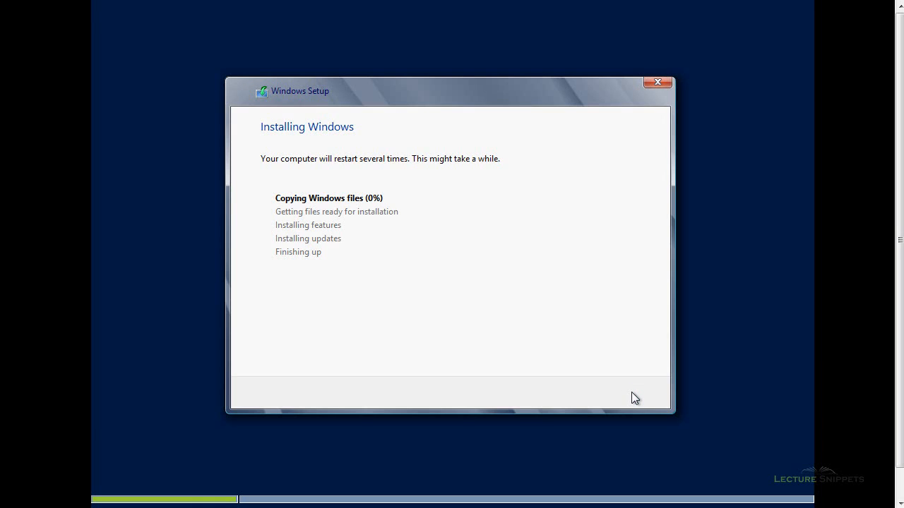
mouse_move(448, 279)
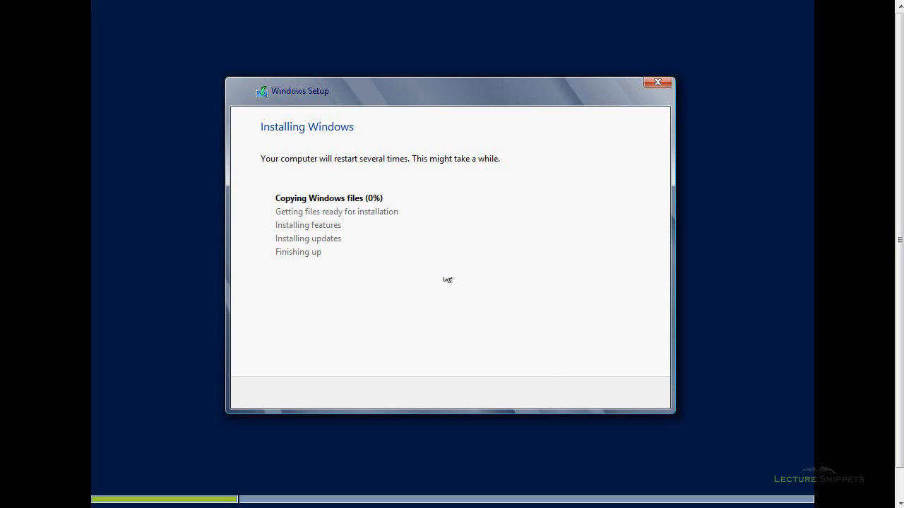
mouse_move(319, 256)
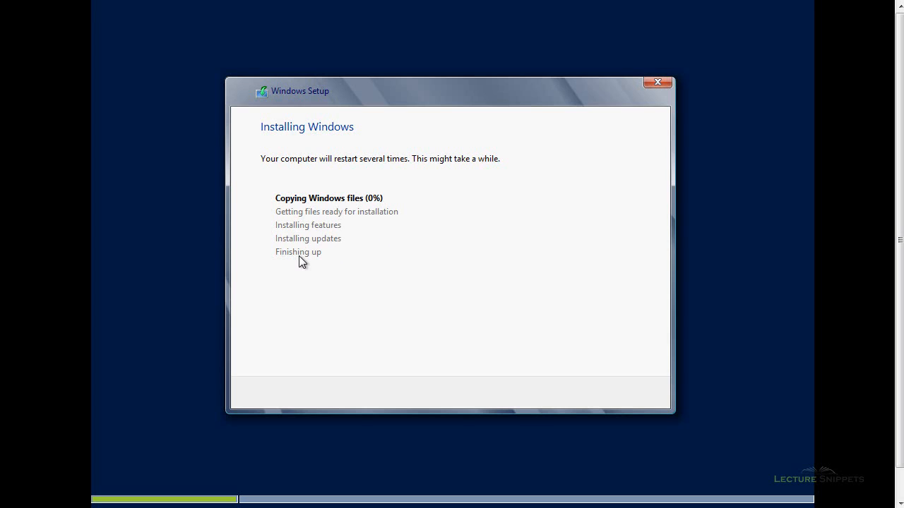
mouse_move(395, 283)
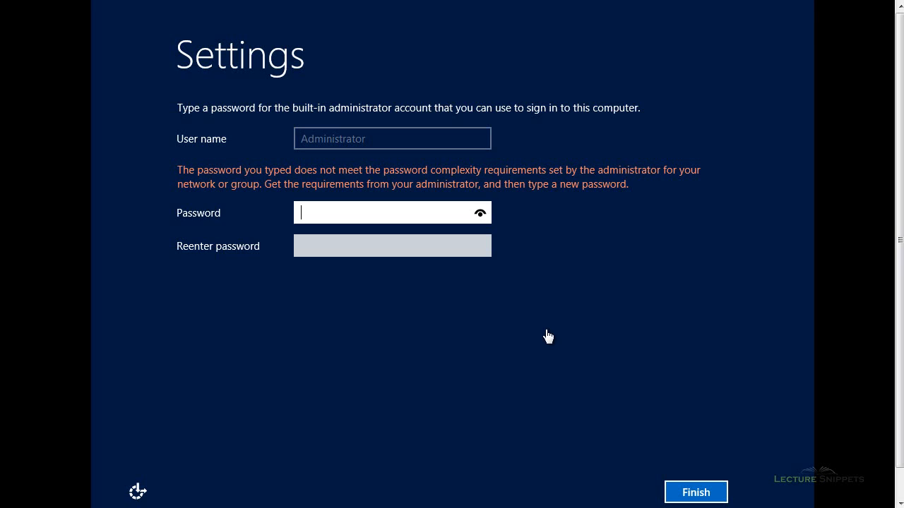
mouse_move(336, 217)
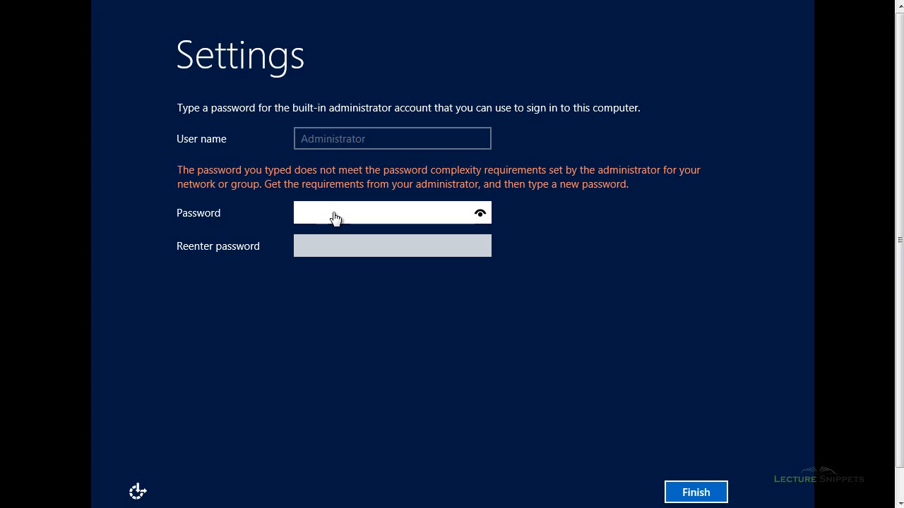
- Enter and re-enter the Administrator password, then finish setup to reach the lock screen
click(393, 212)
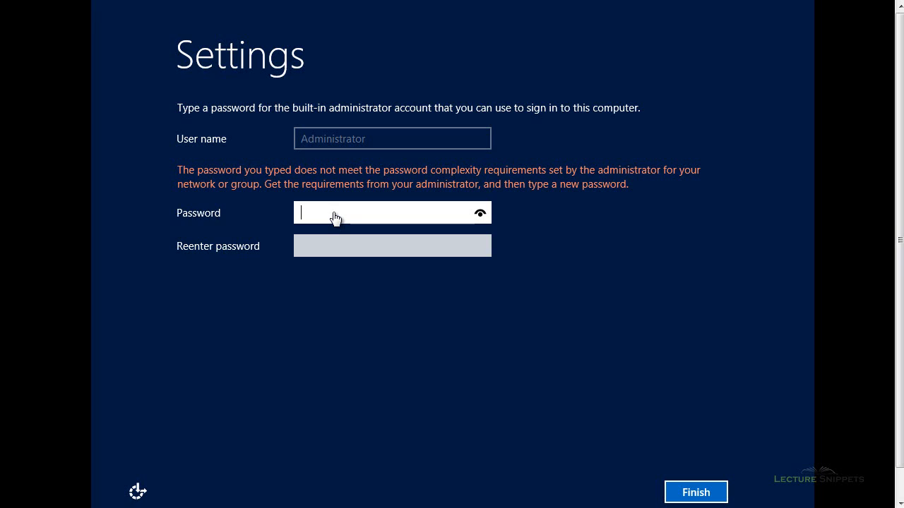
mouse_move(333, 212)
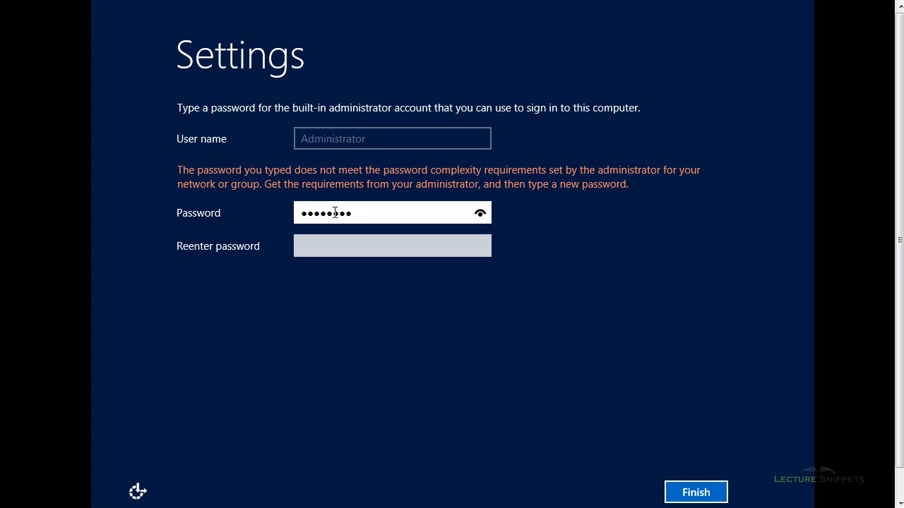
click(393, 246)
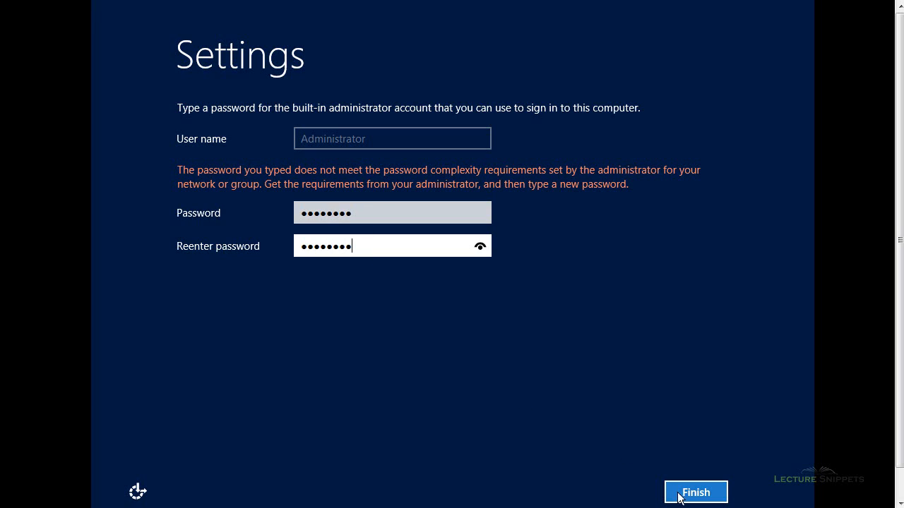
click(695, 491)
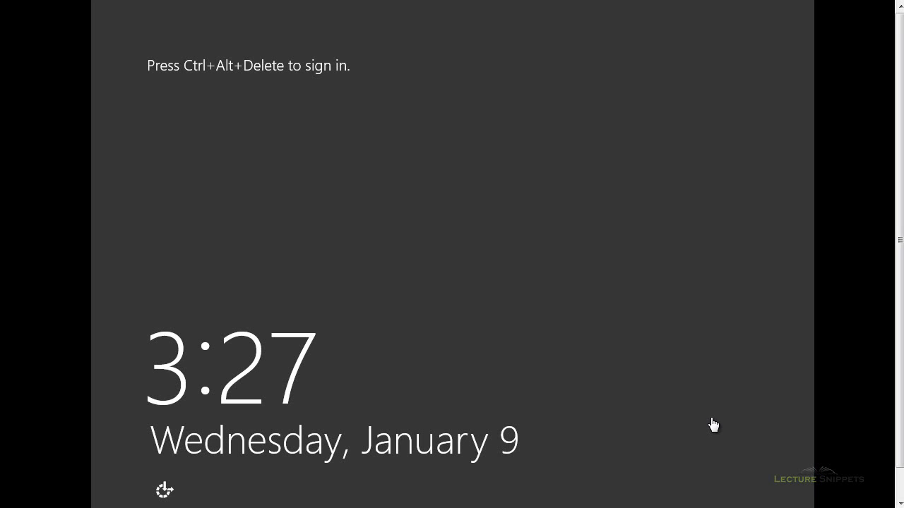
mouse_move(633, 374)
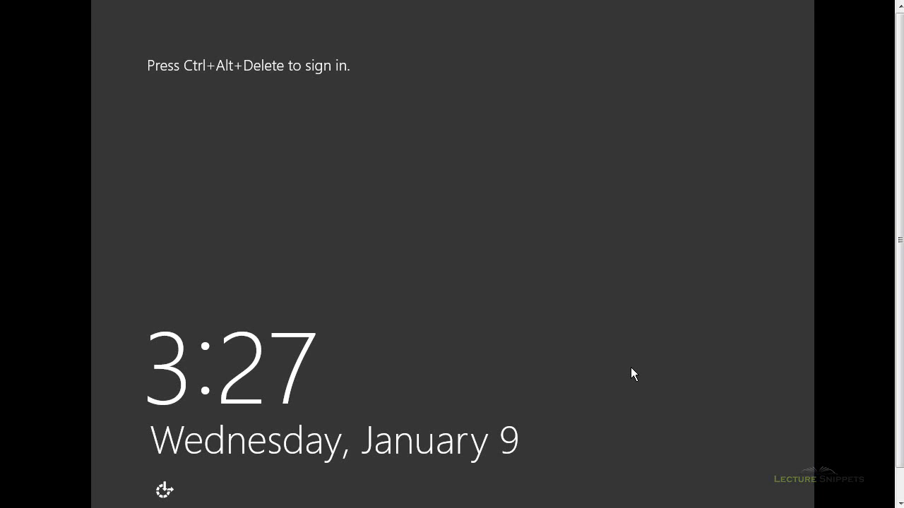
- Dismiss the lock screen with Ctrl+Alt+Delete to show the Administrator sign-in prompt
key(ctrl+alt+delete)
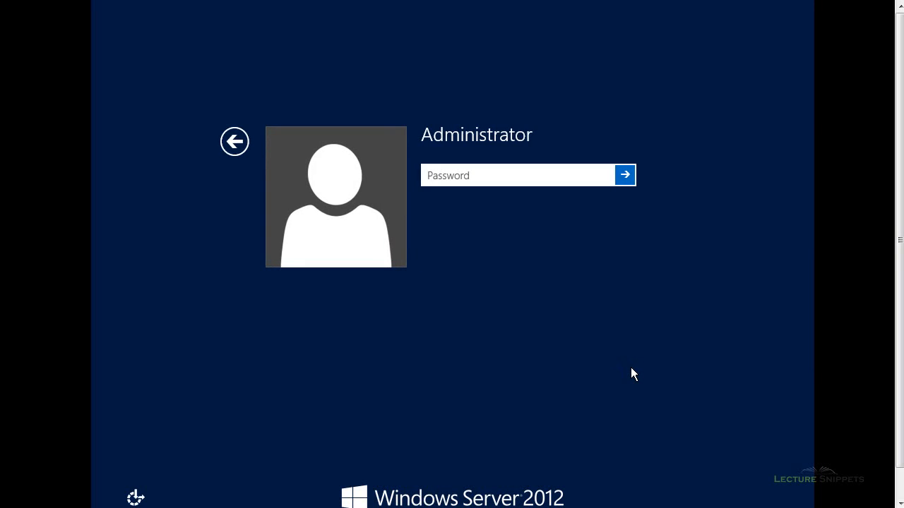